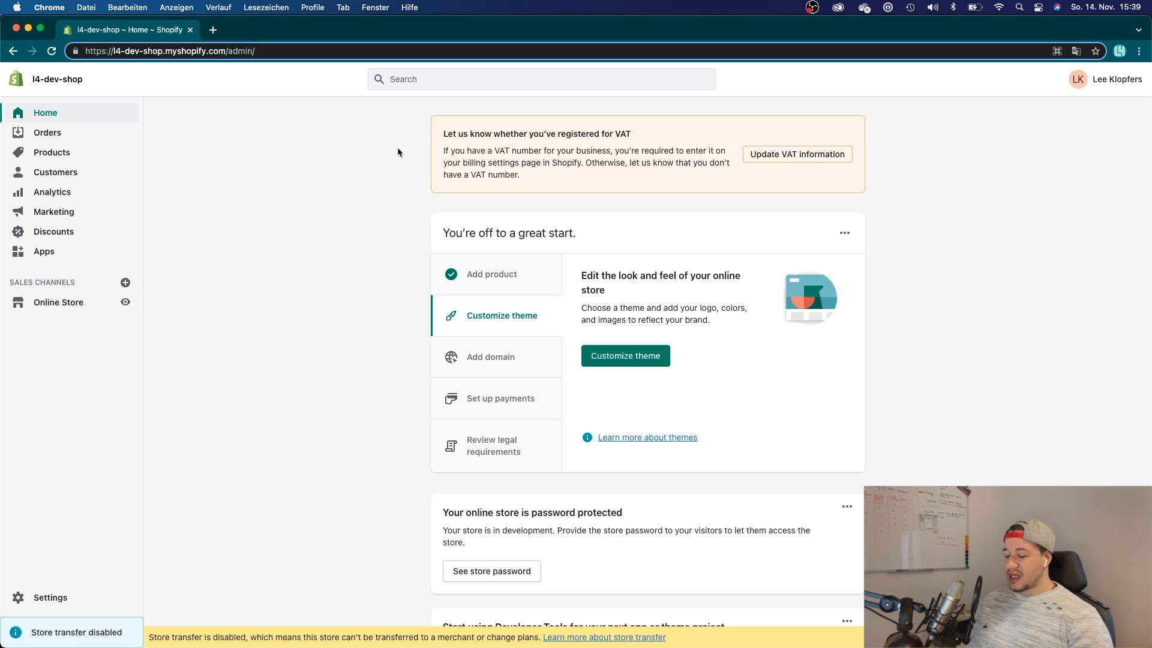
View the store's themes as raw JSON by editing the admin URL to themes.json.
type("themes")
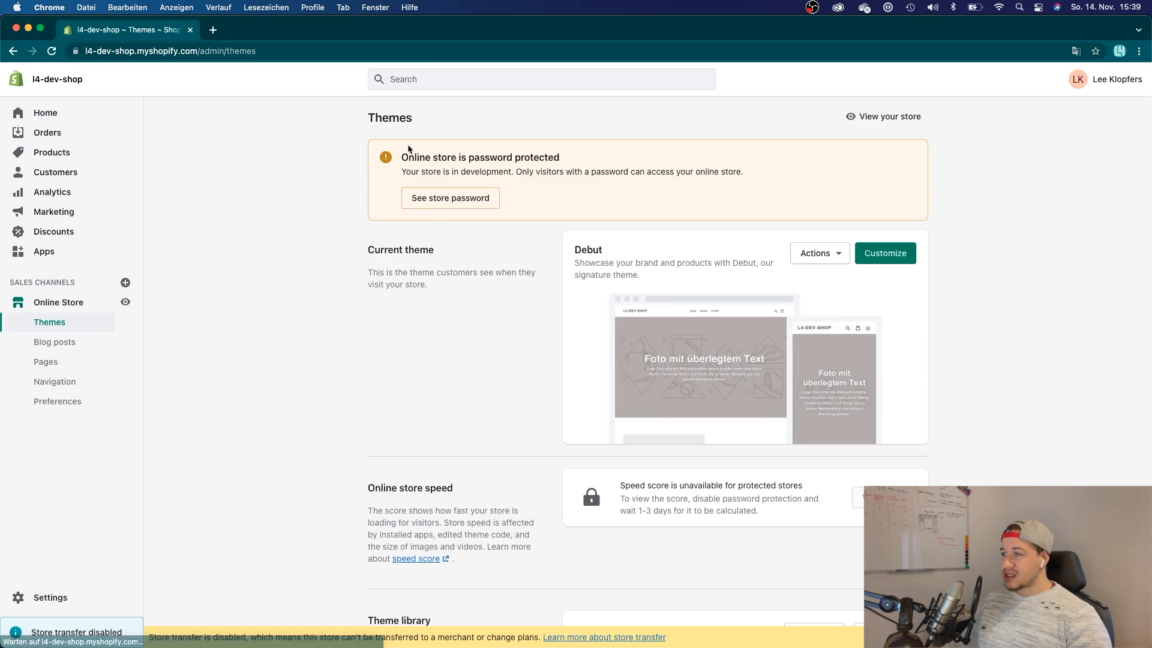
left_click(169, 51)
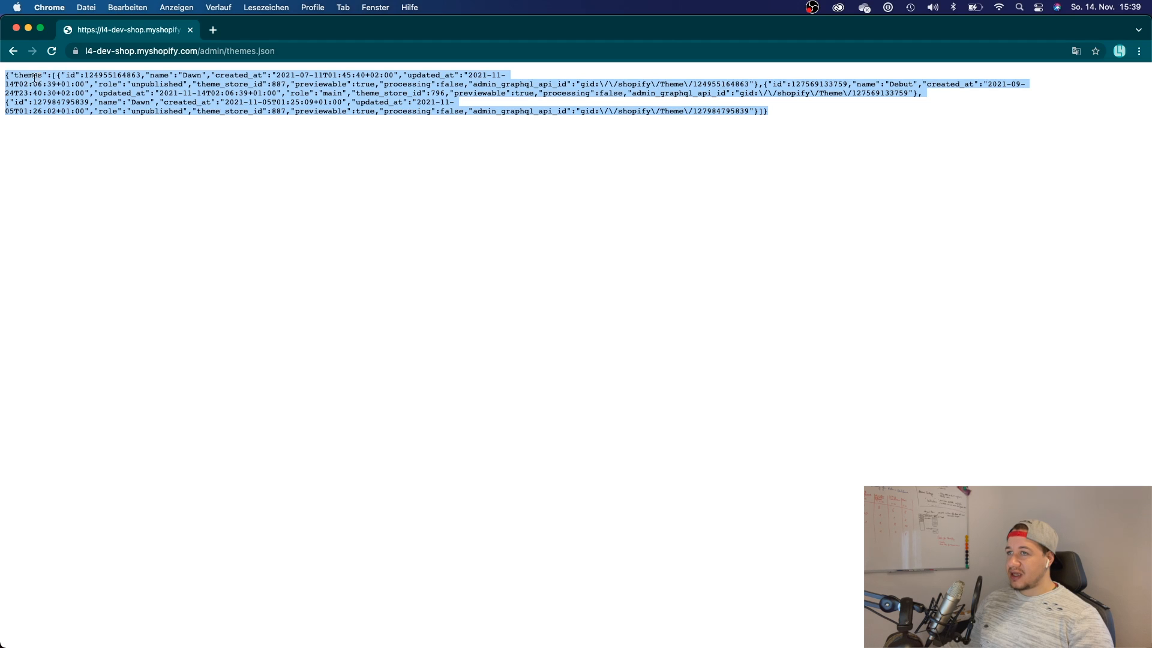
mouse_move(772, 154)
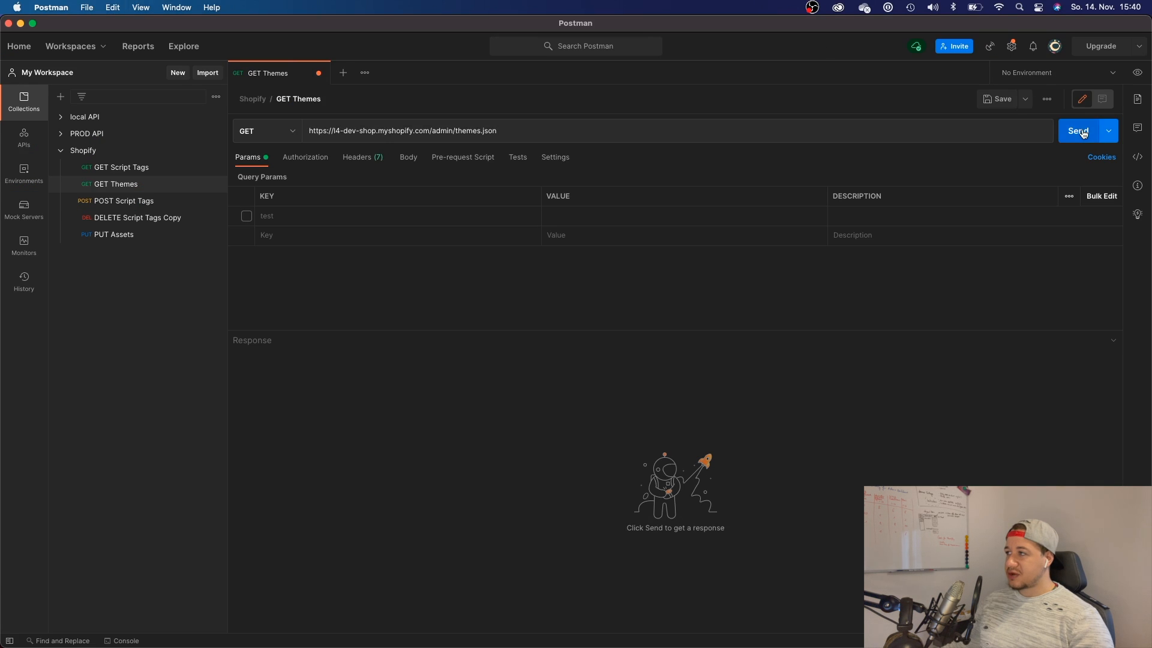
Send the GET Themes request and receive a 401 Unauthorized invalid API key error.
left_click(1077, 129)
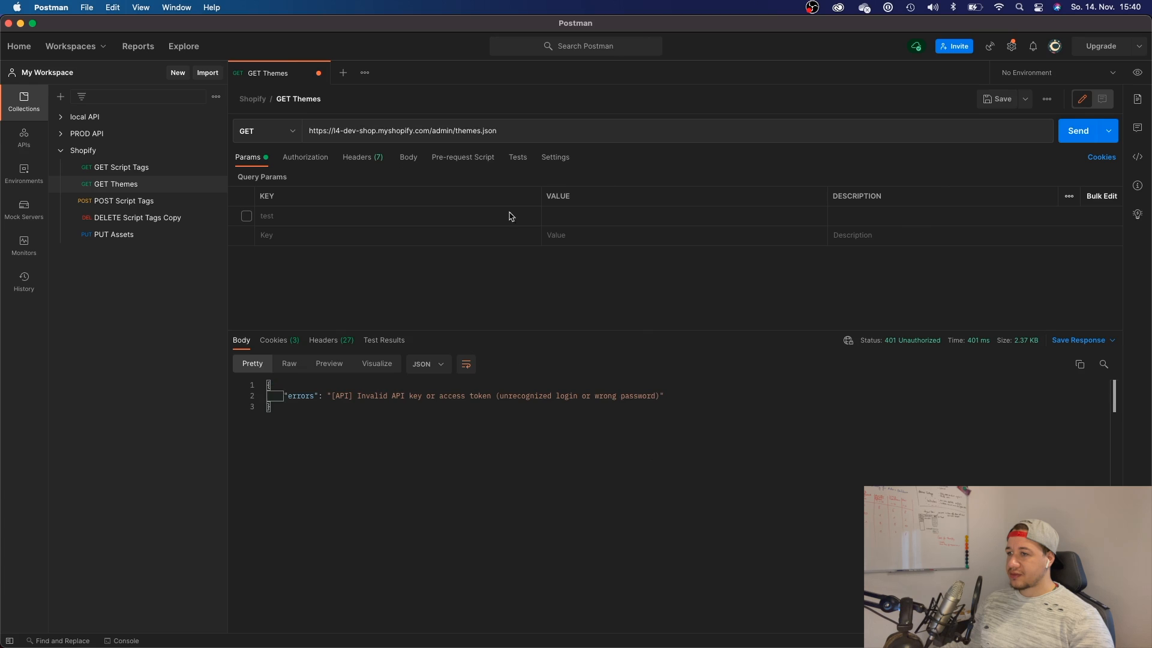
mouse_move(428, 397)
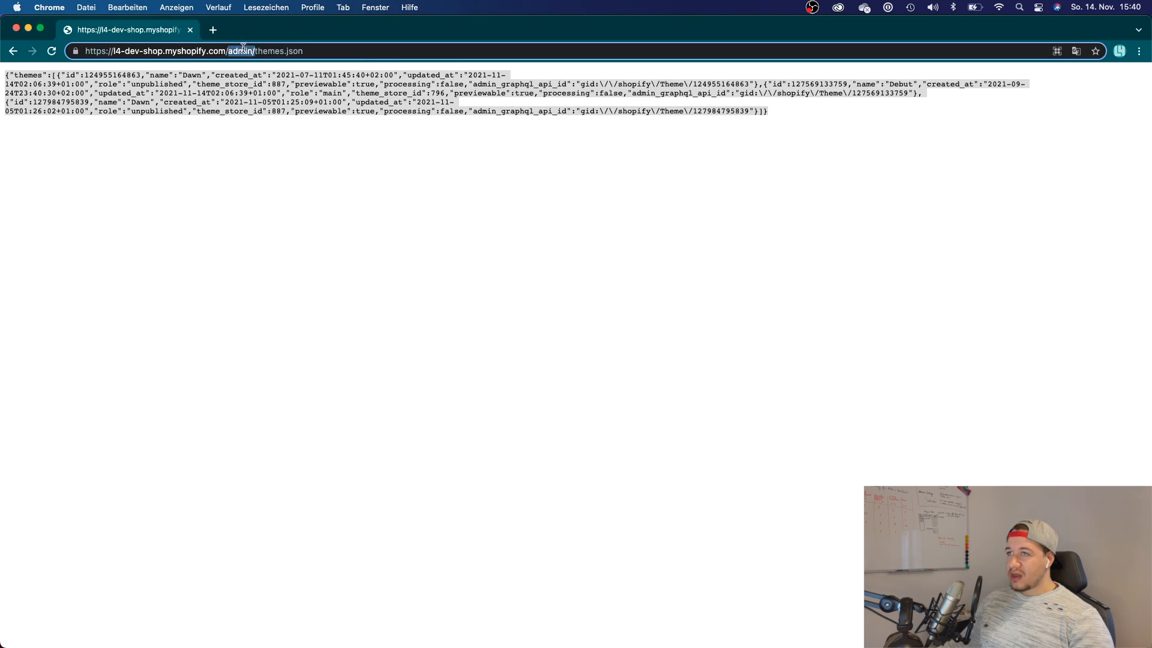
From the admin home, reach Apps > Manage private apps and start a new private app.
left_click(191, 51)
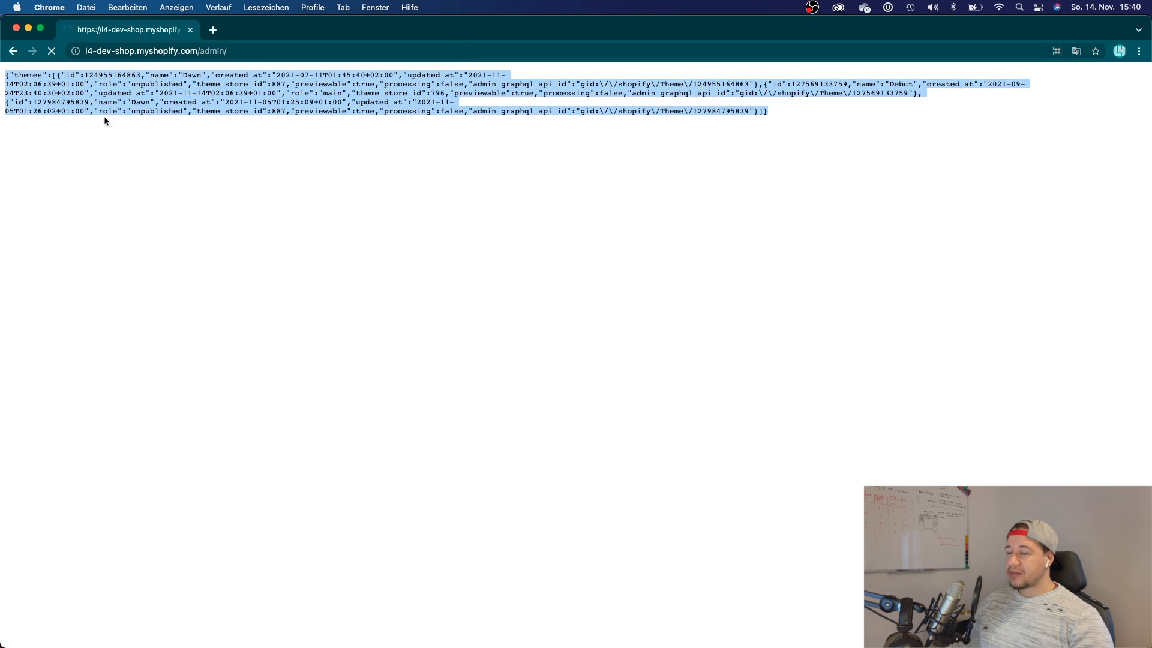
left_click(43, 251)
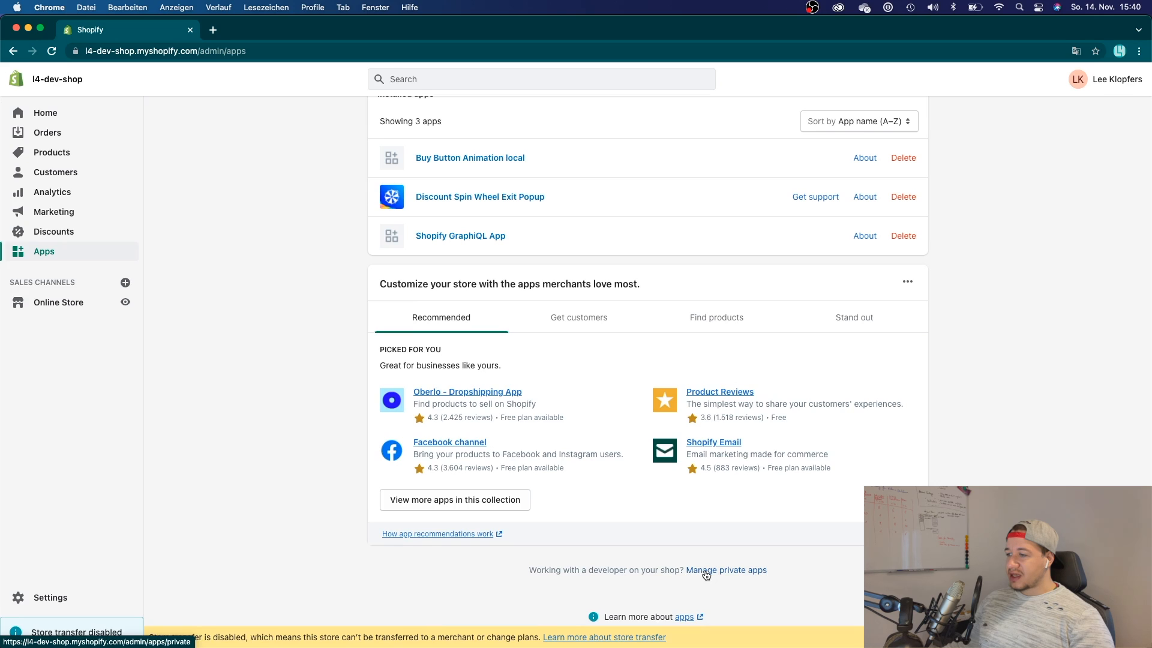
left_click(726, 569)
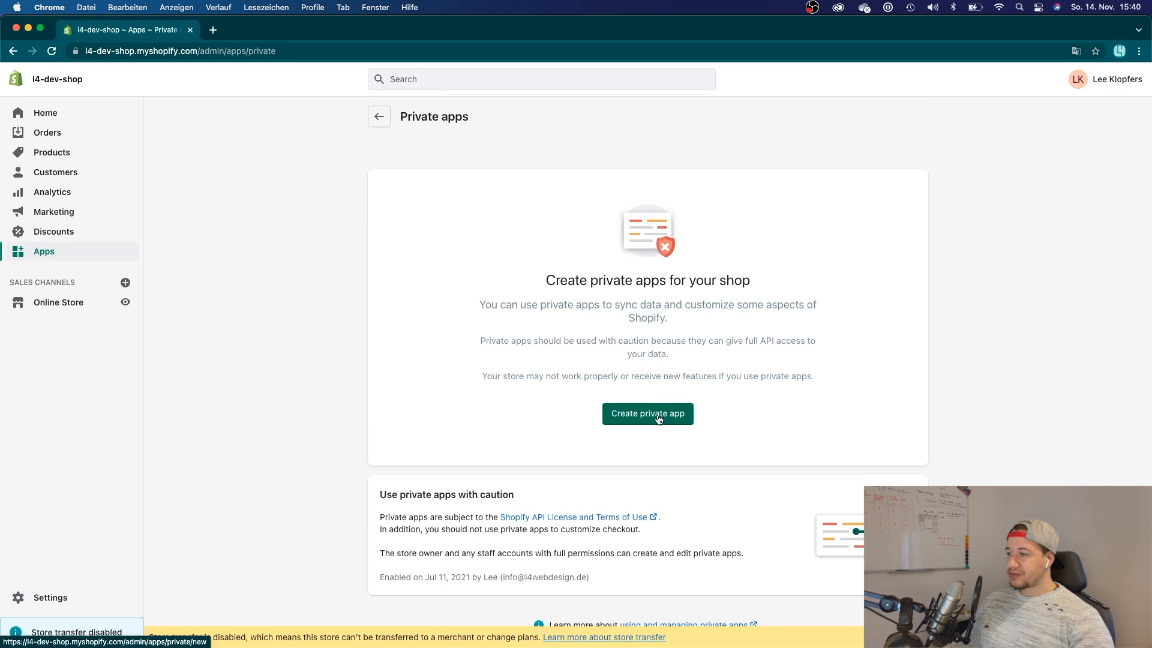
left_click(647, 414)
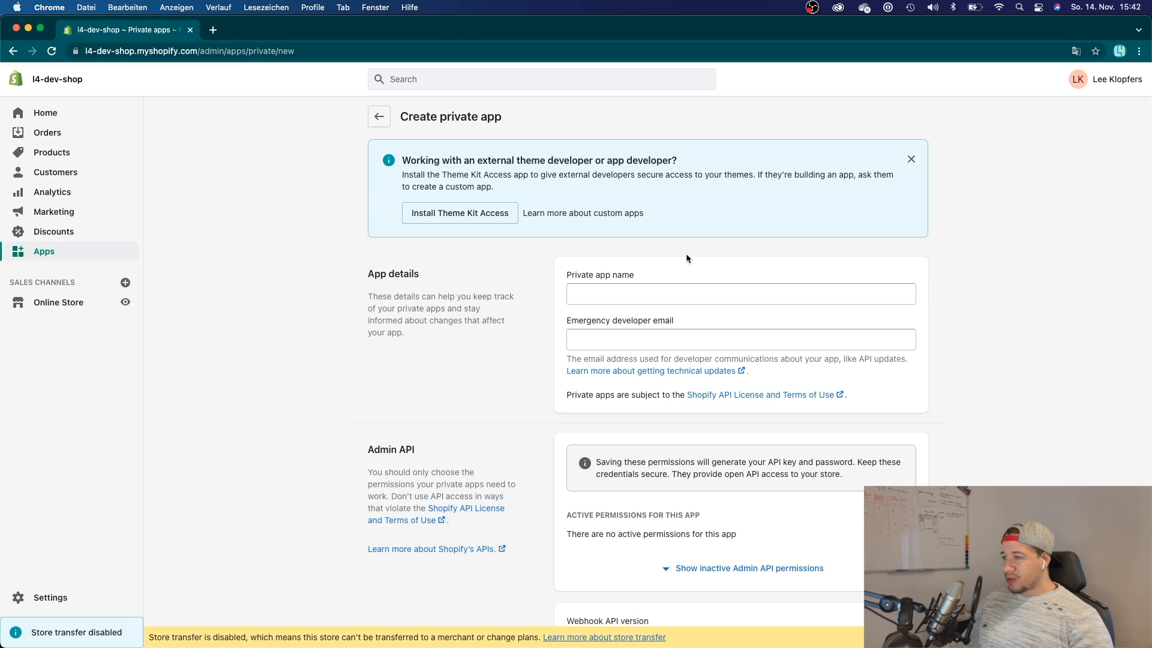
Name the app 'Shopify API' and grant Read and write access to Themes.
type("Shopify API")
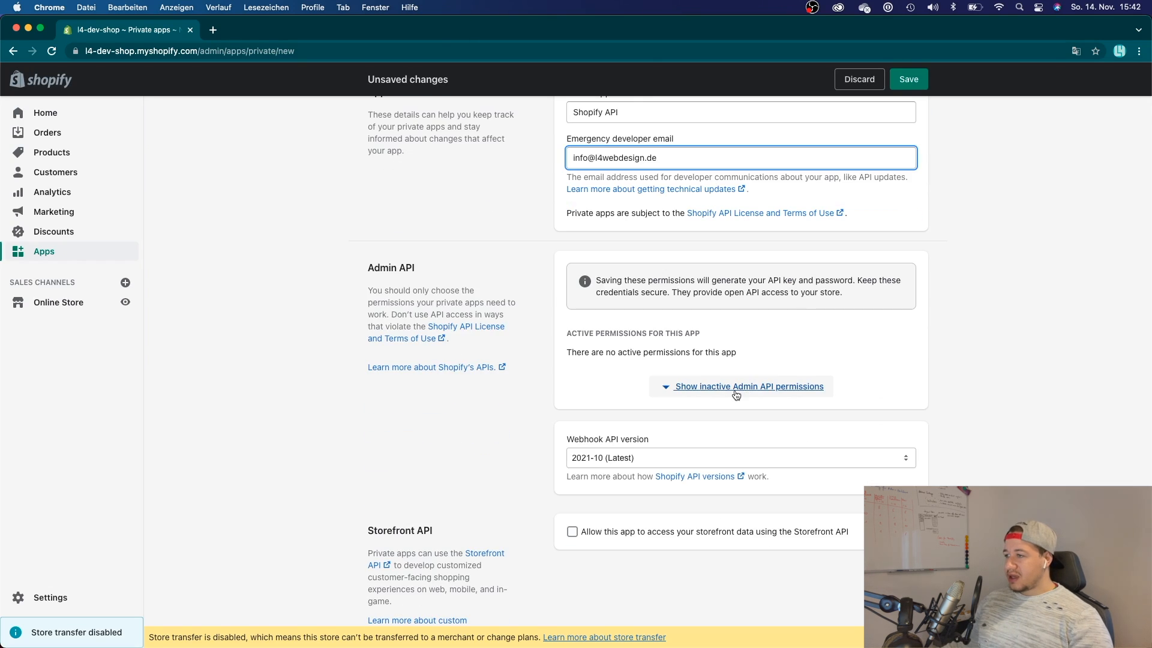
mouse_move(608, 335)
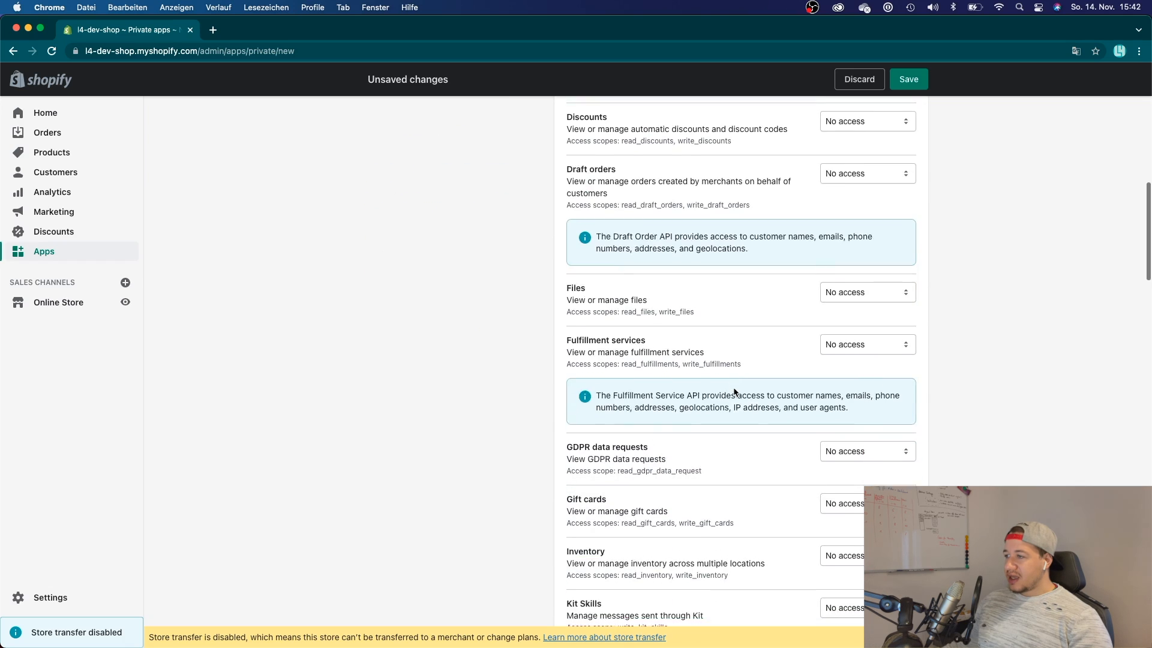
scroll("down", 3)
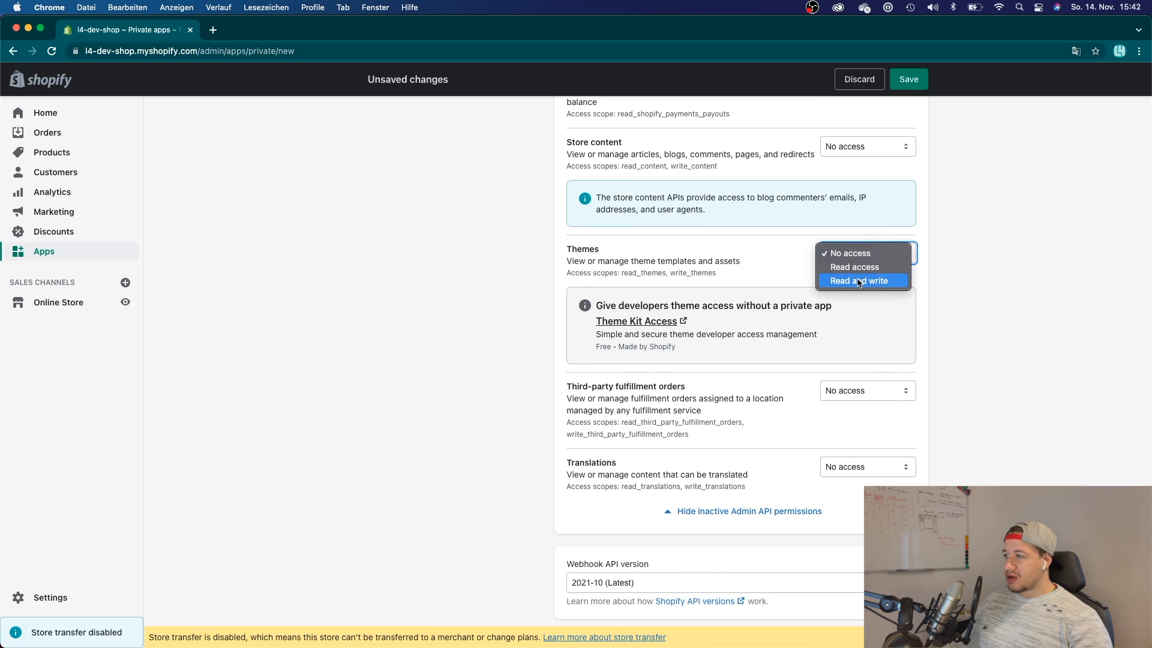
left_click(858, 280)
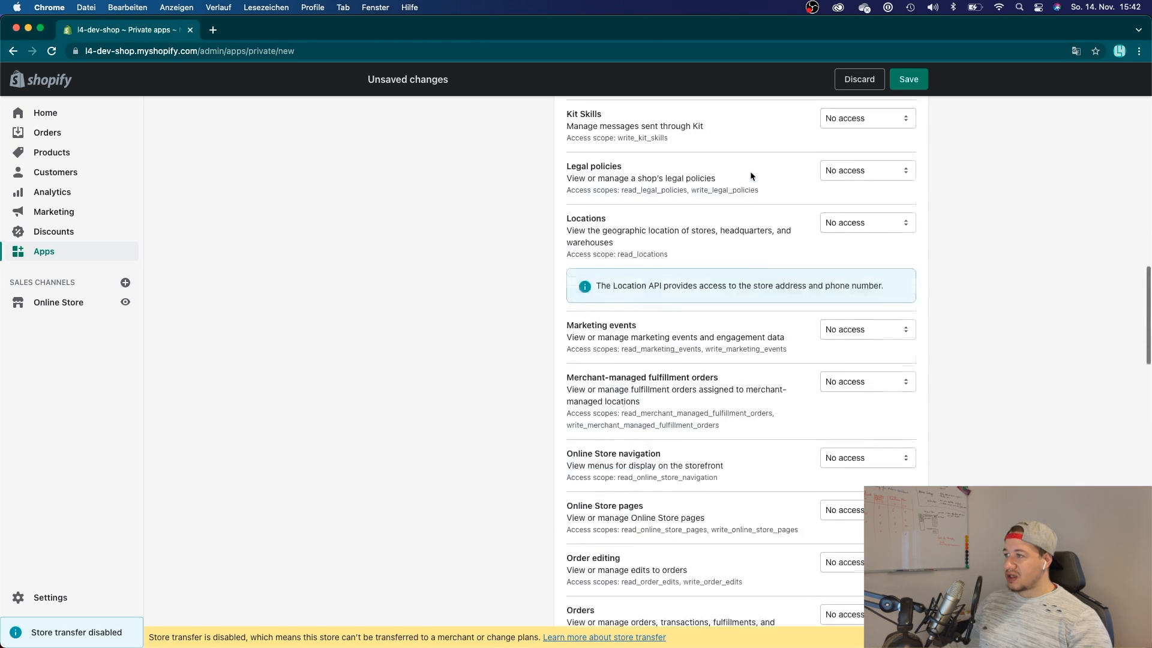
Enable Storefront API access for the app and save it.
scroll("down", 3)
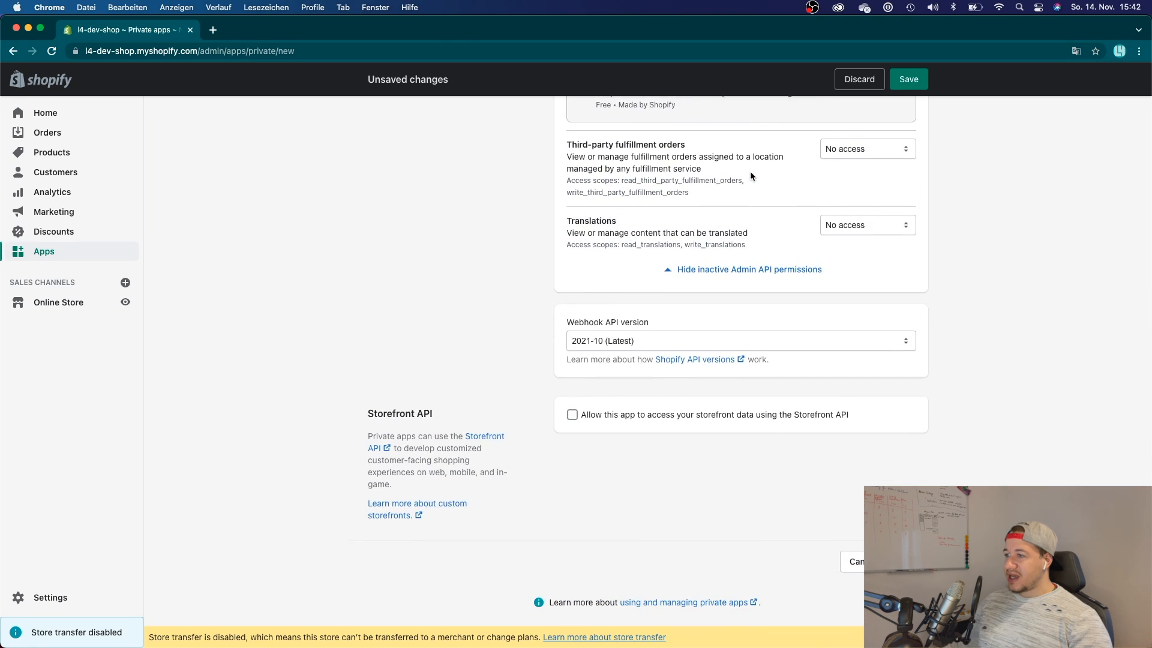
scroll("down", 3)
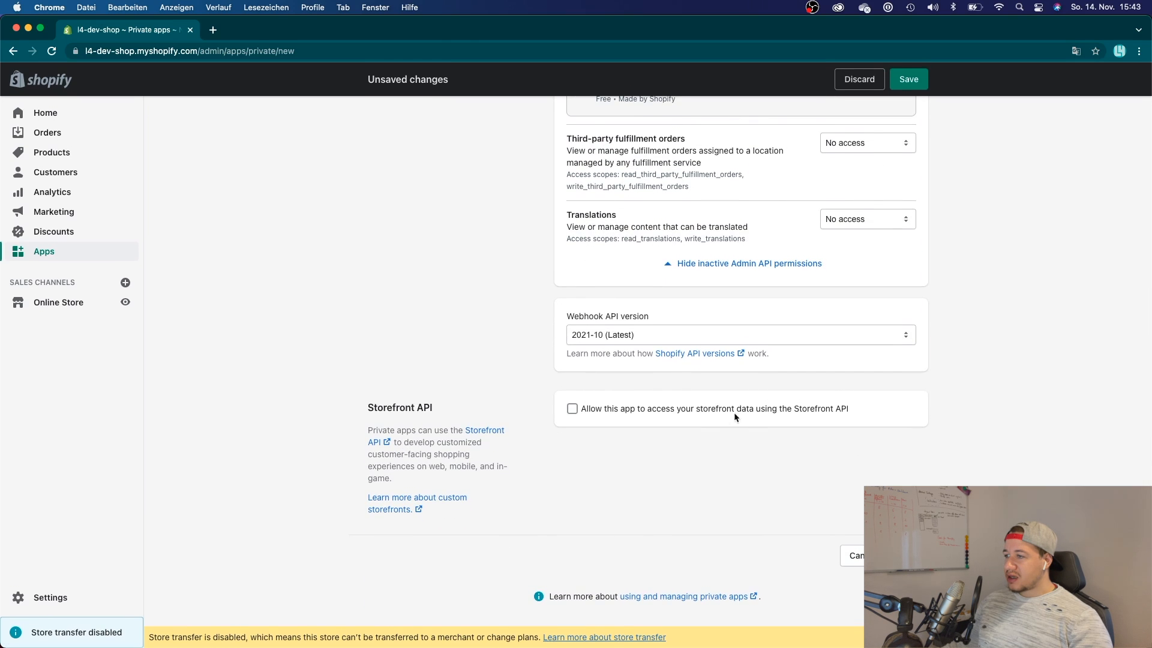
left_click(572, 408)
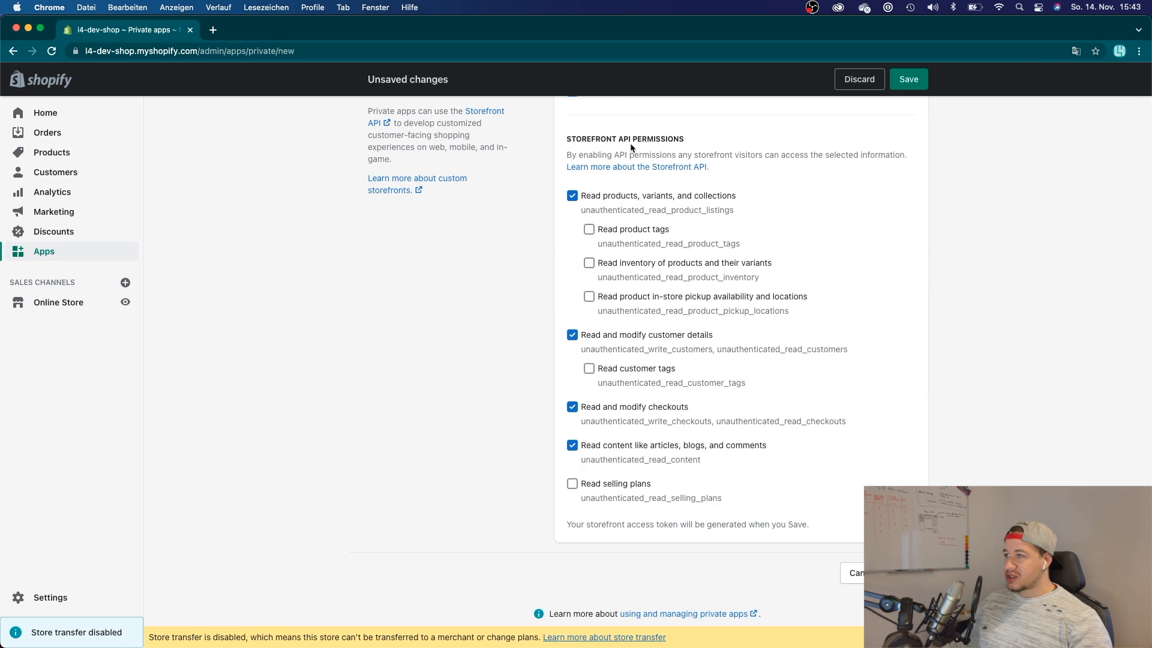
scroll("up", 3)
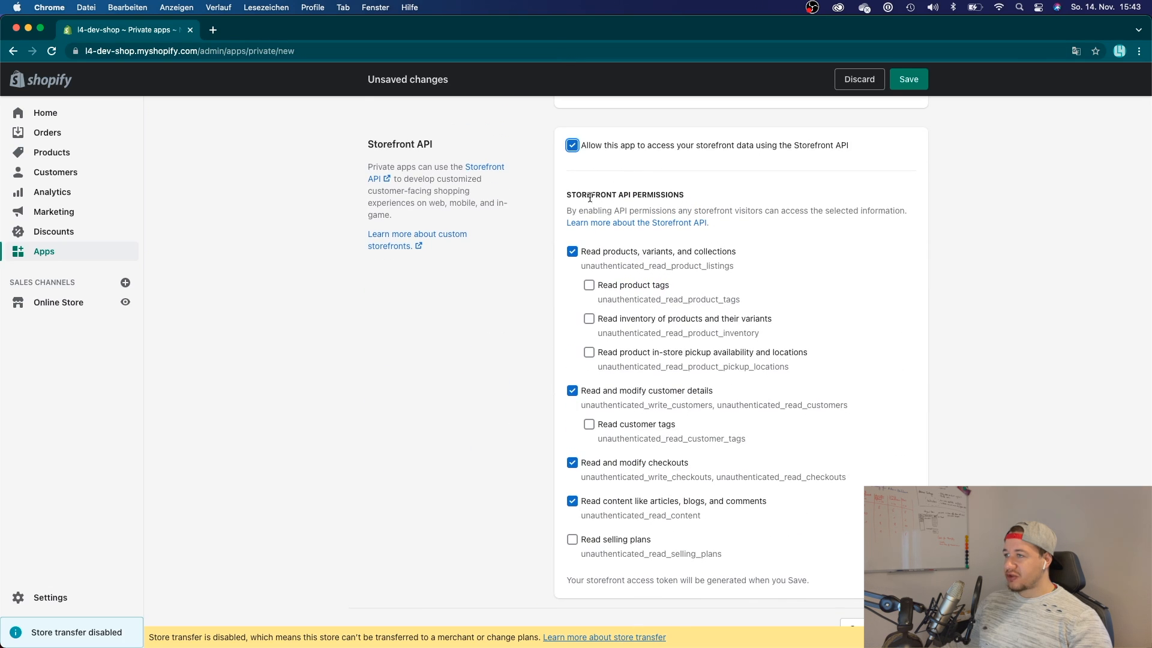
scroll("down", 3)
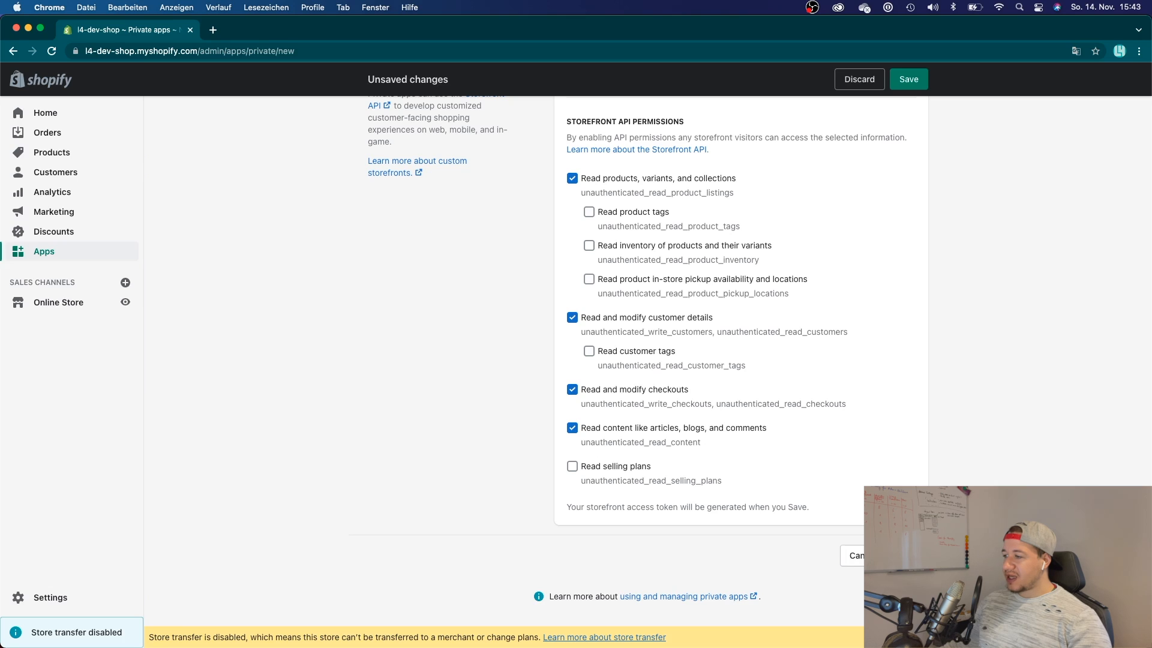
left_click(908, 79)
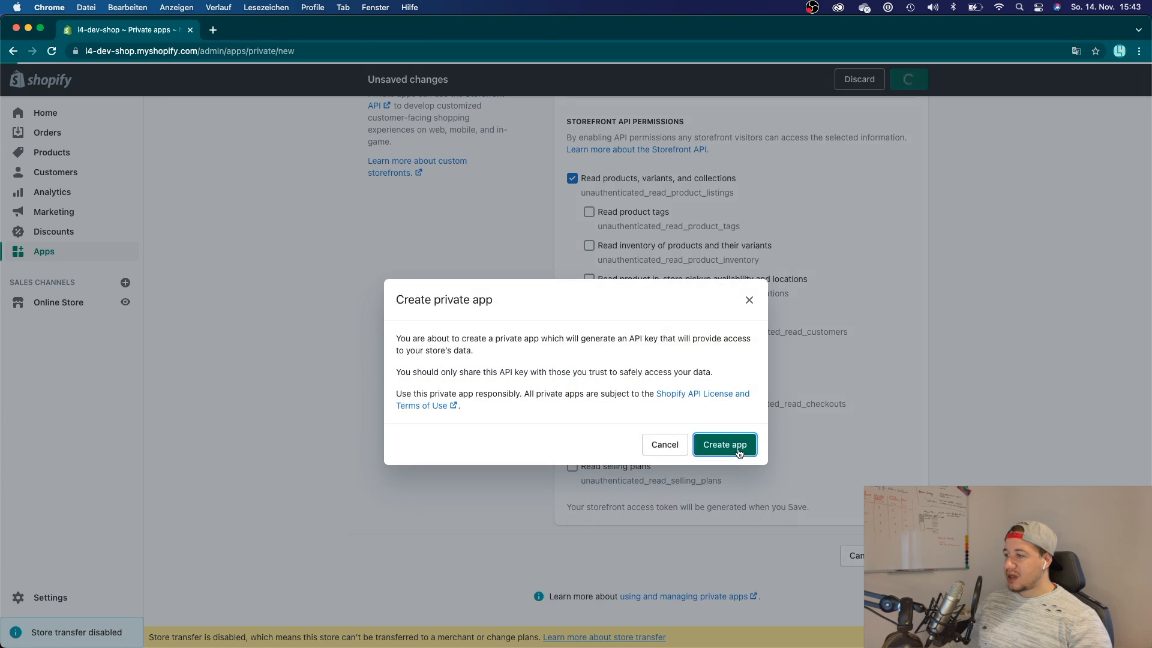
Confirm Create app so the private app's API key and password are displayed.
left_click(724, 444)
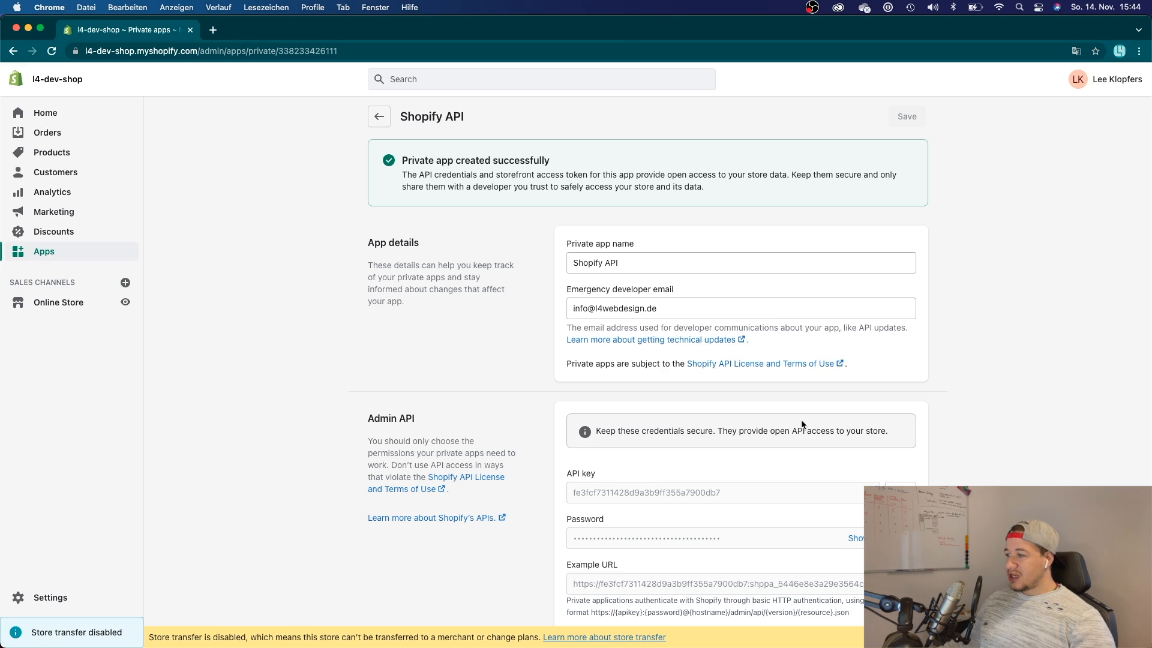
mouse_move(574, 480)
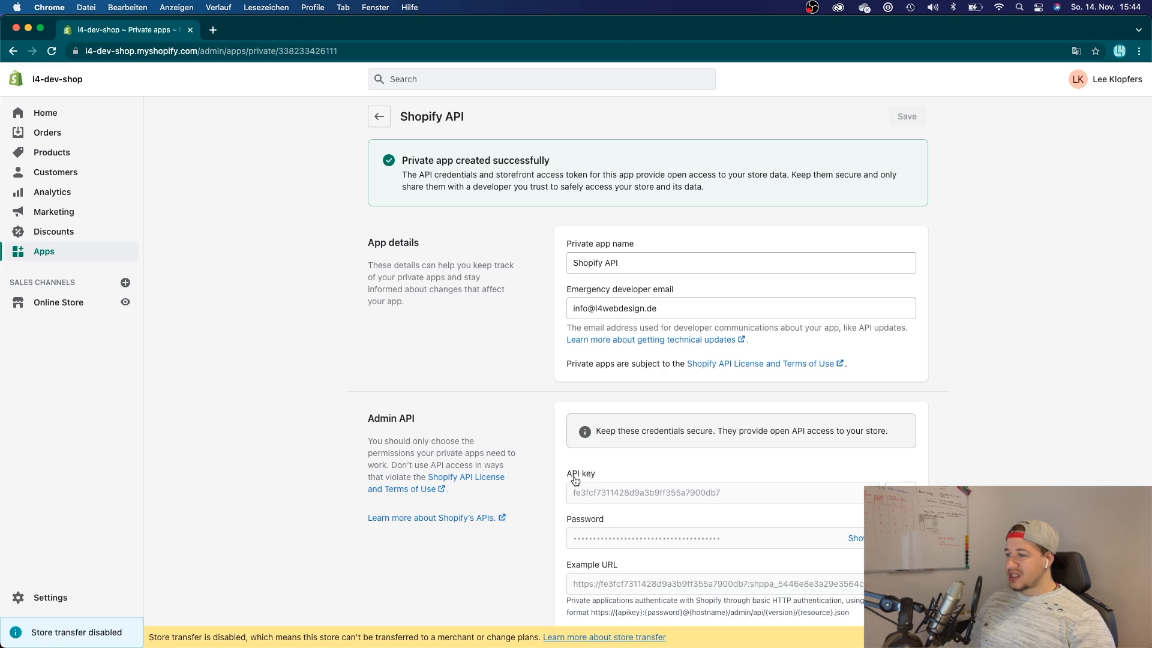
mouse_move(595, 523)
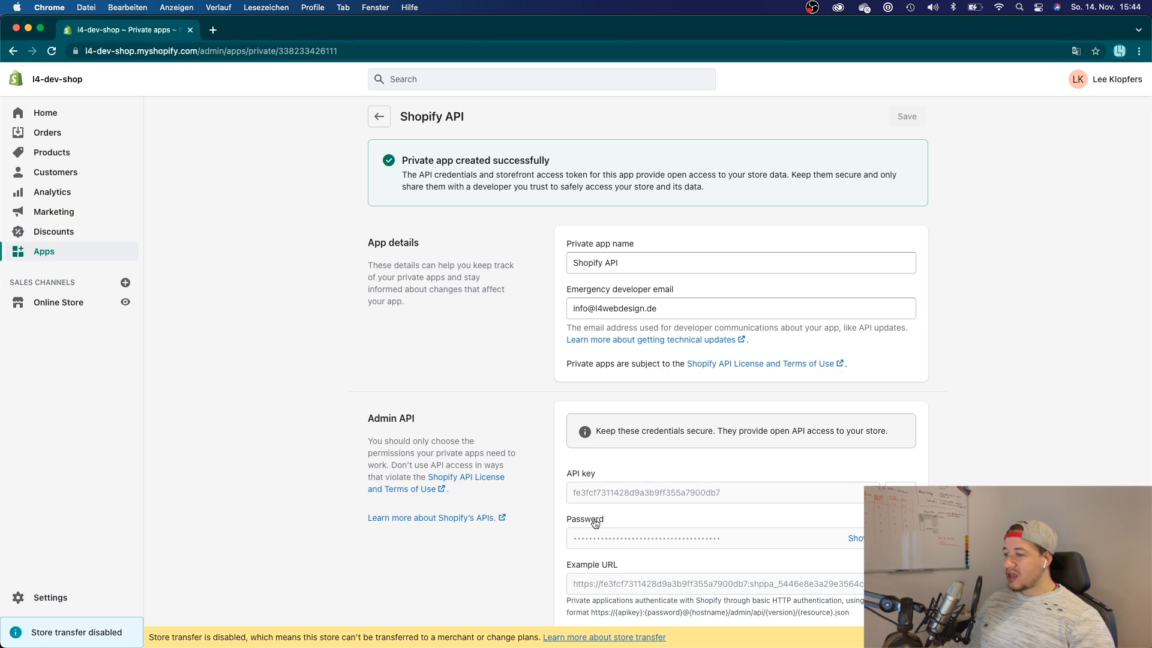
mouse_move(569, 514)
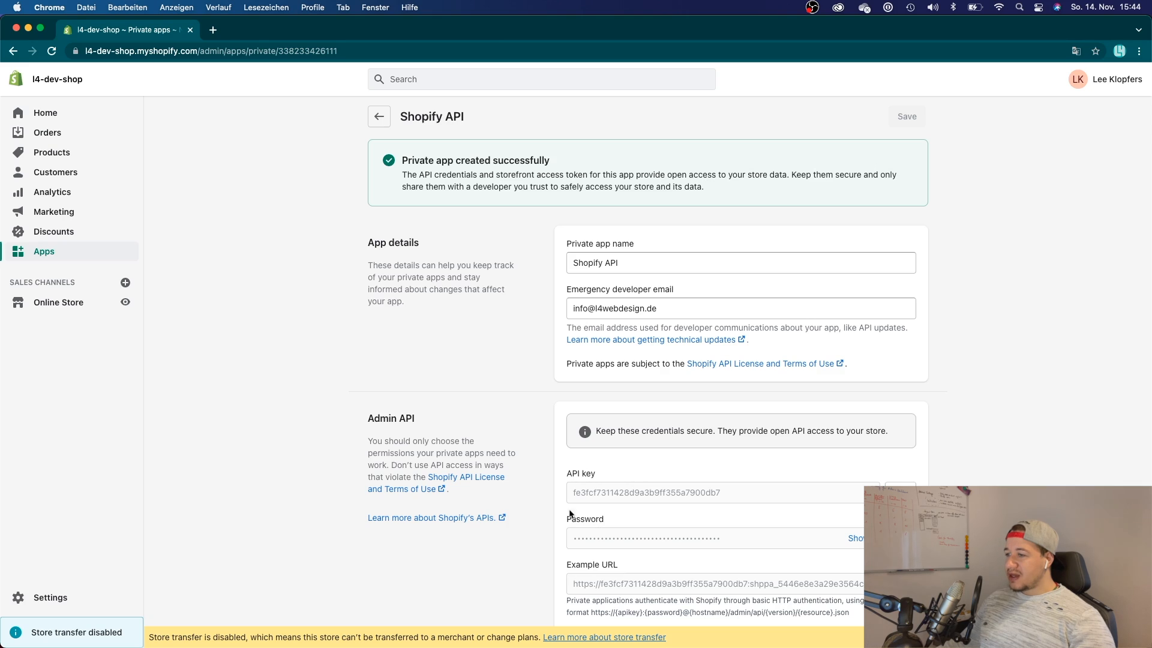
mouse_move(603, 455)
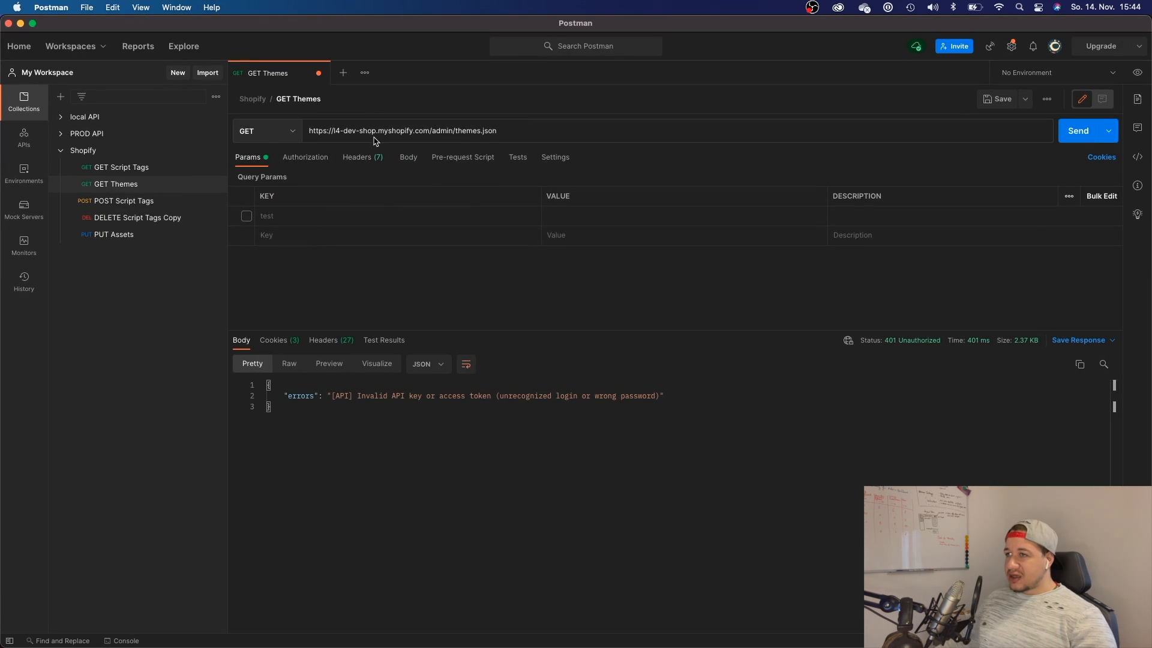
mouse_move(517, 156)
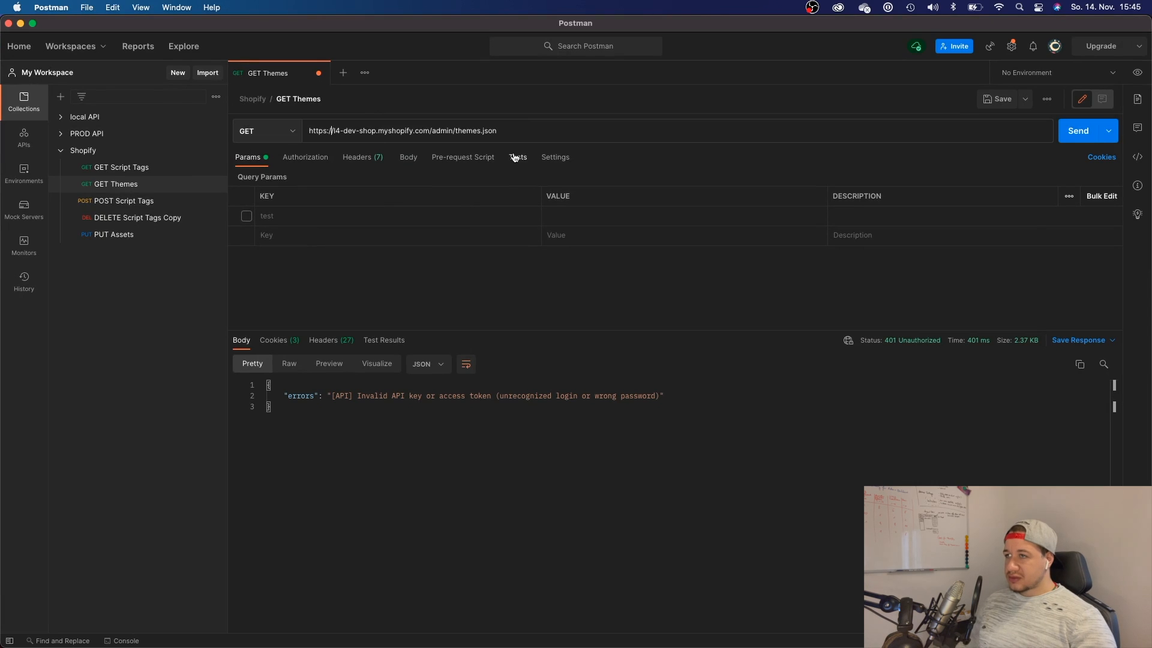
double_click(402, 129)
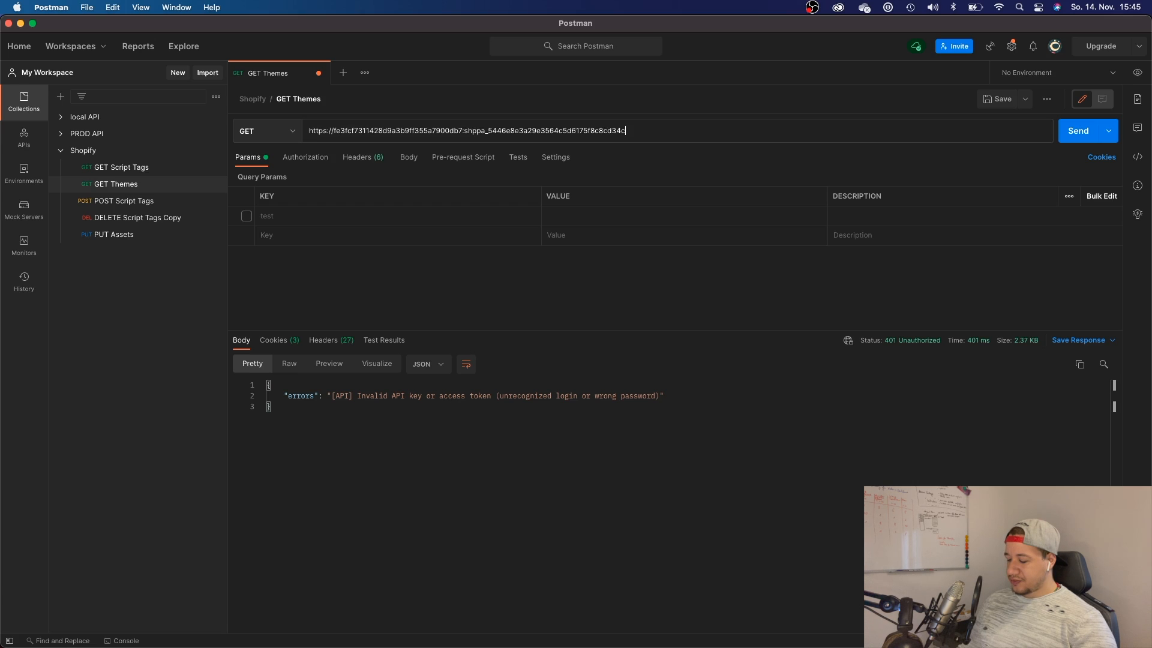
type("@l4")
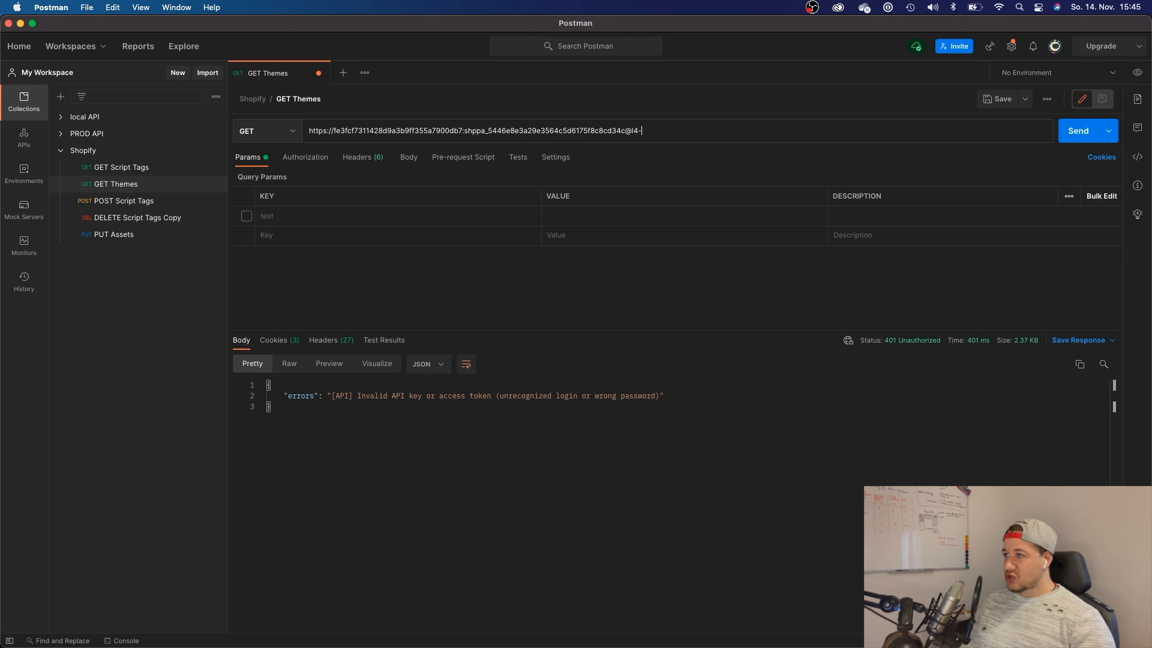
type("-dev-shop.myshopify.com")
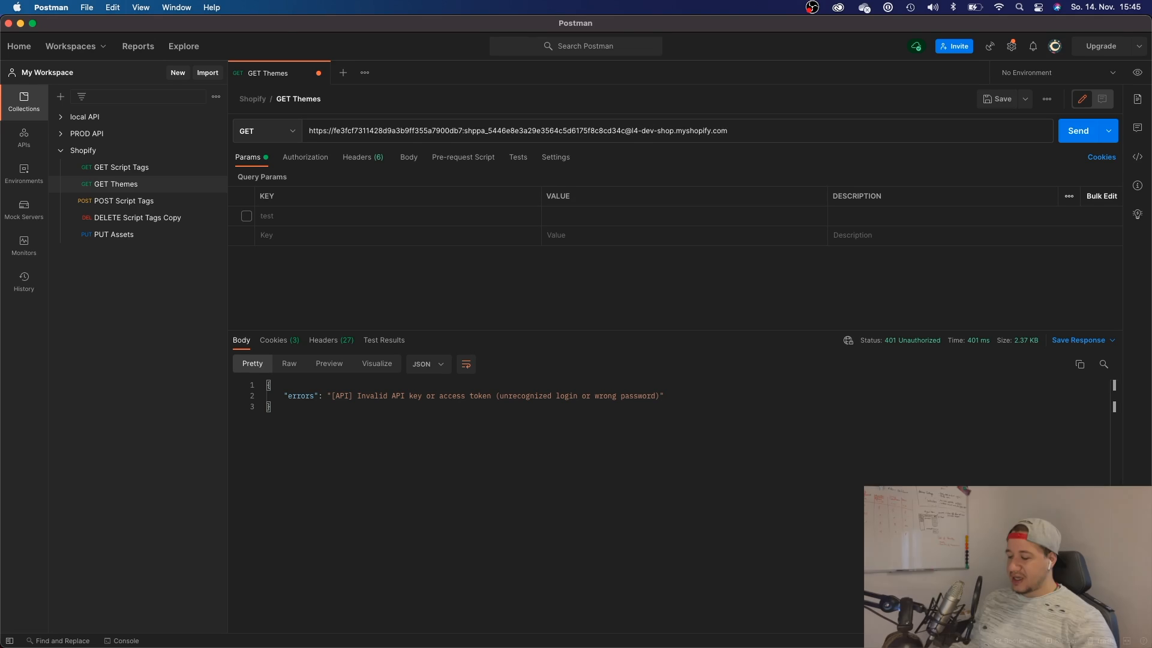
type("/admin")
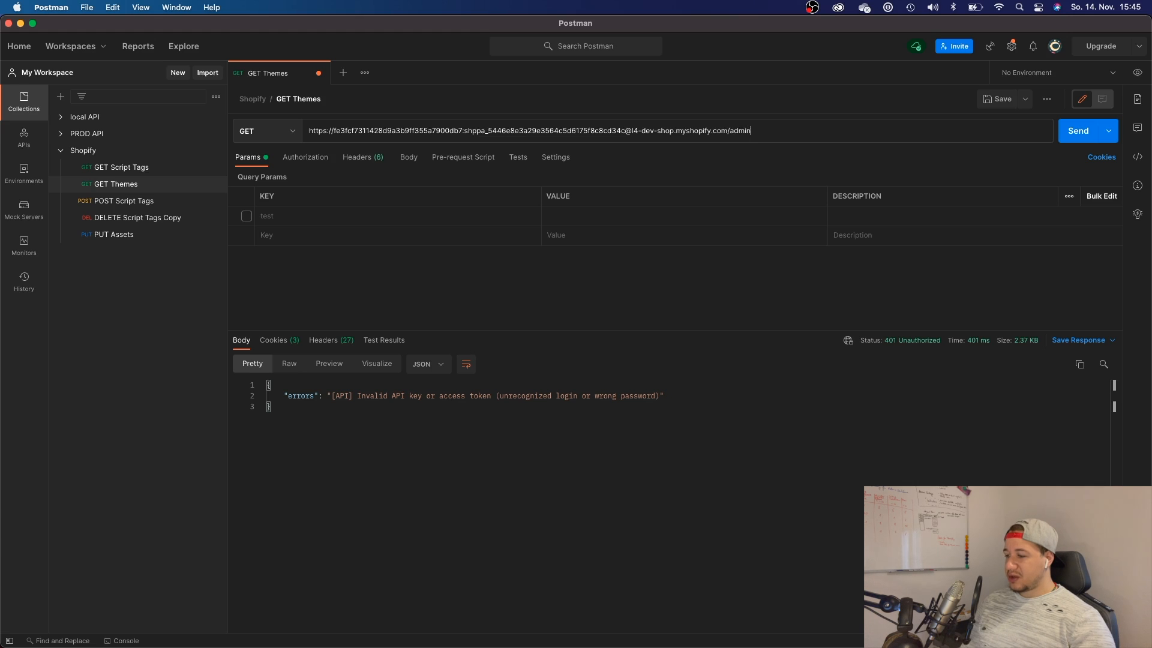
type("/")
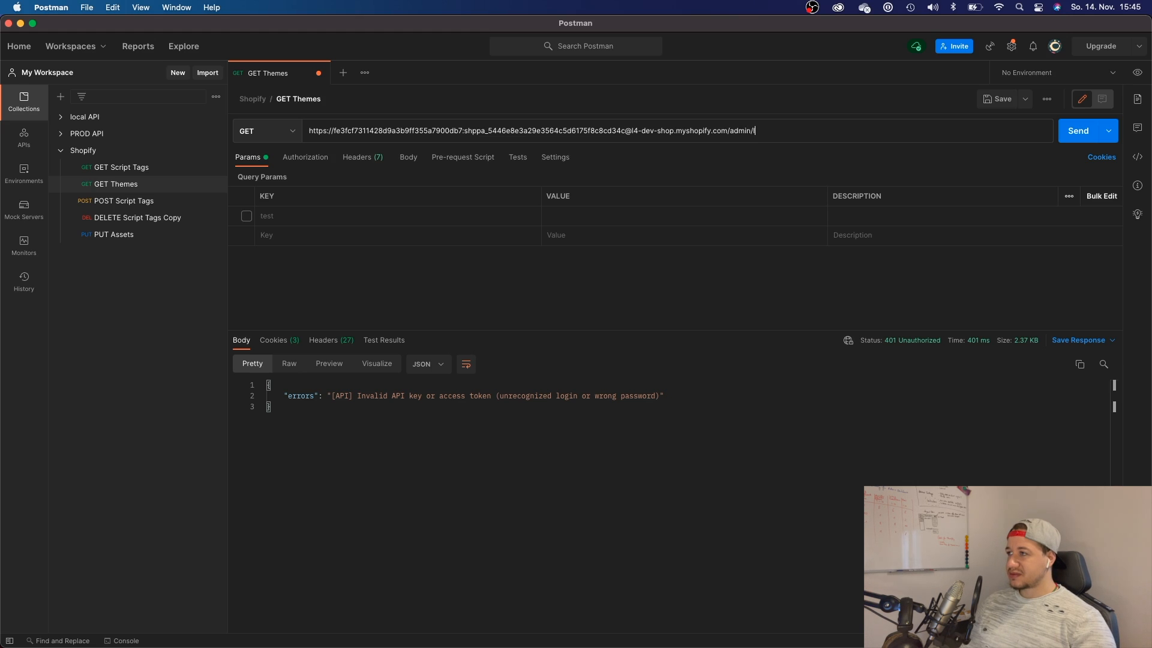
type("themes")
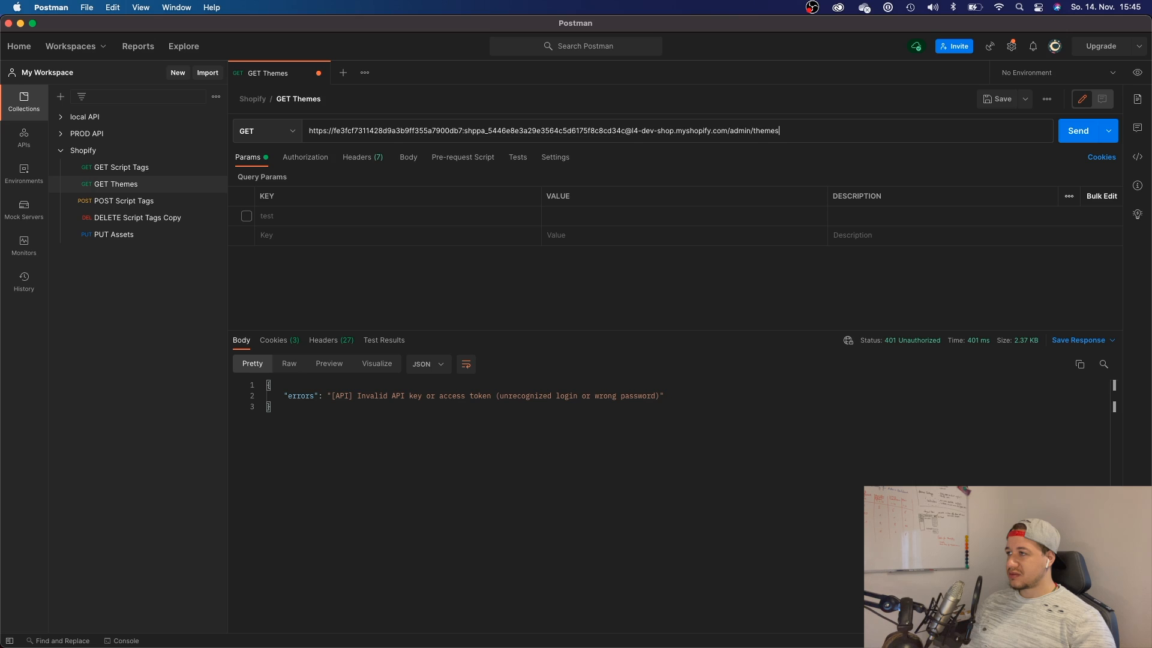
type(".json")
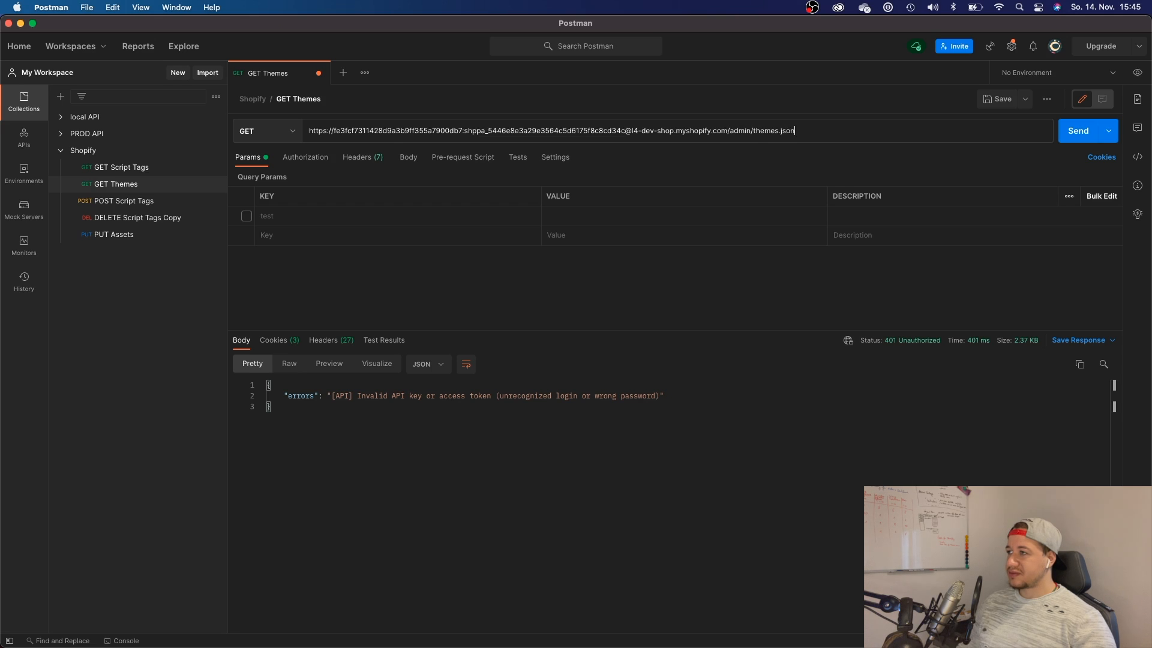
left_click(1078, 131)
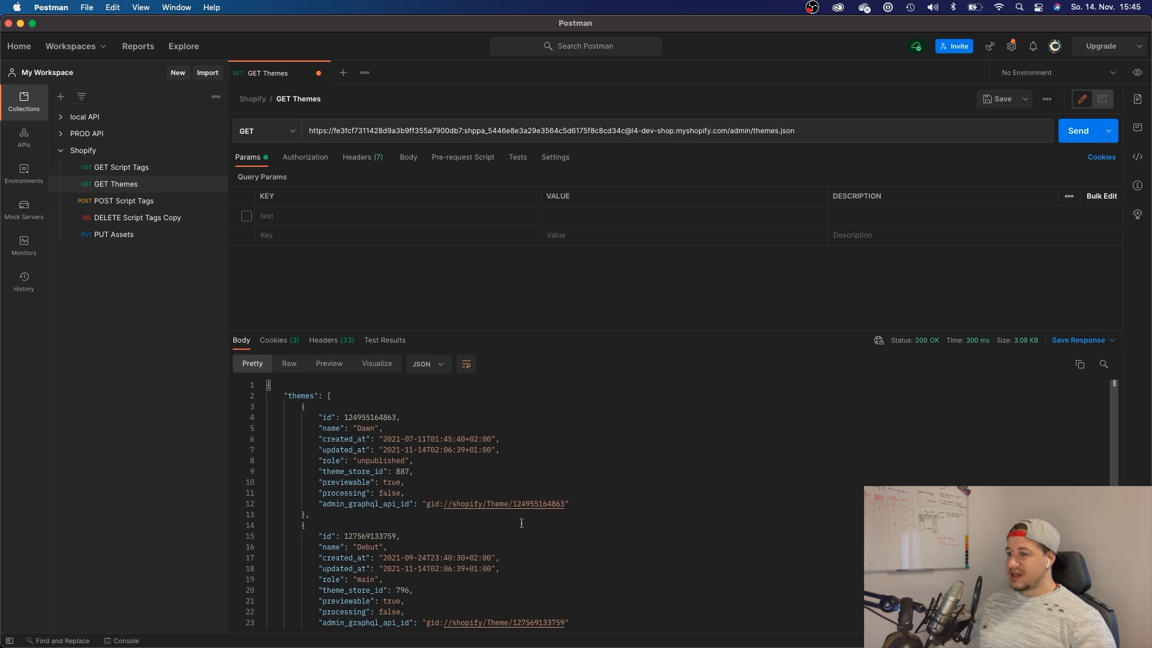
scroll("down", 3)
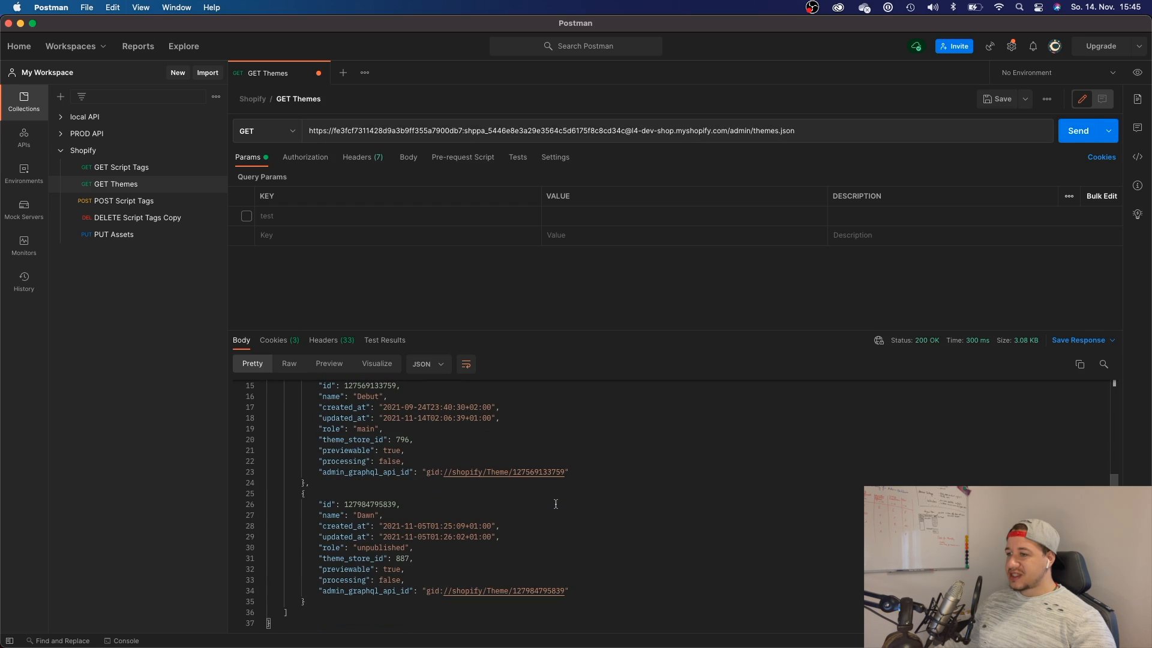
scroll("up", 3)
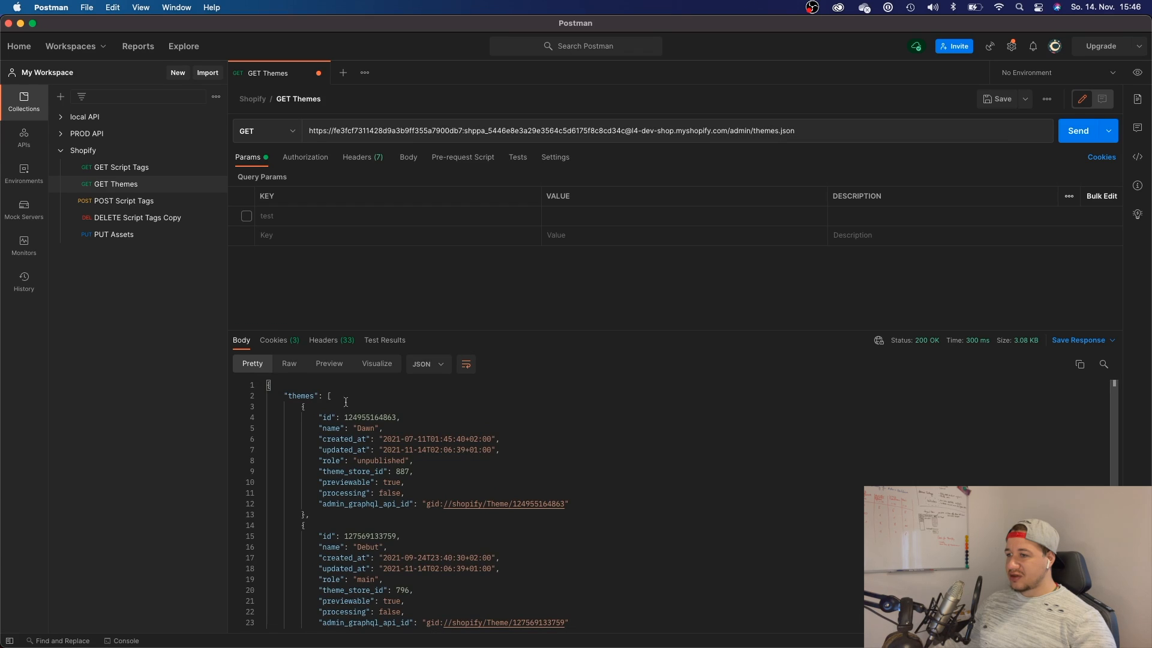
scroll("down", 3)
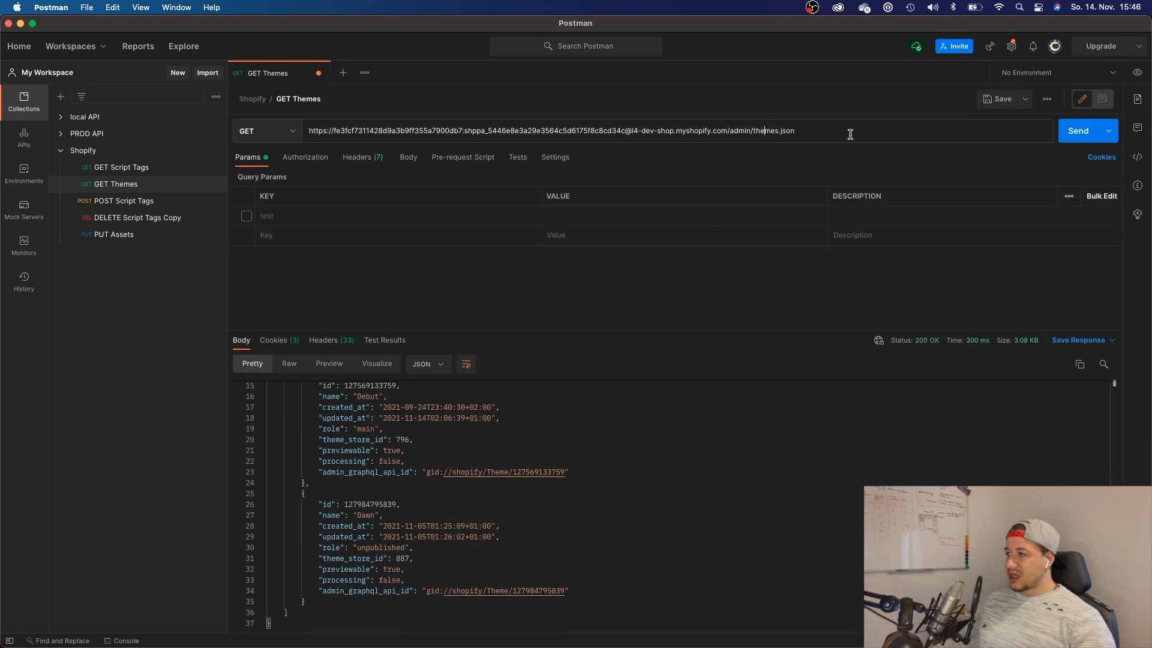
double_click(766, 130)
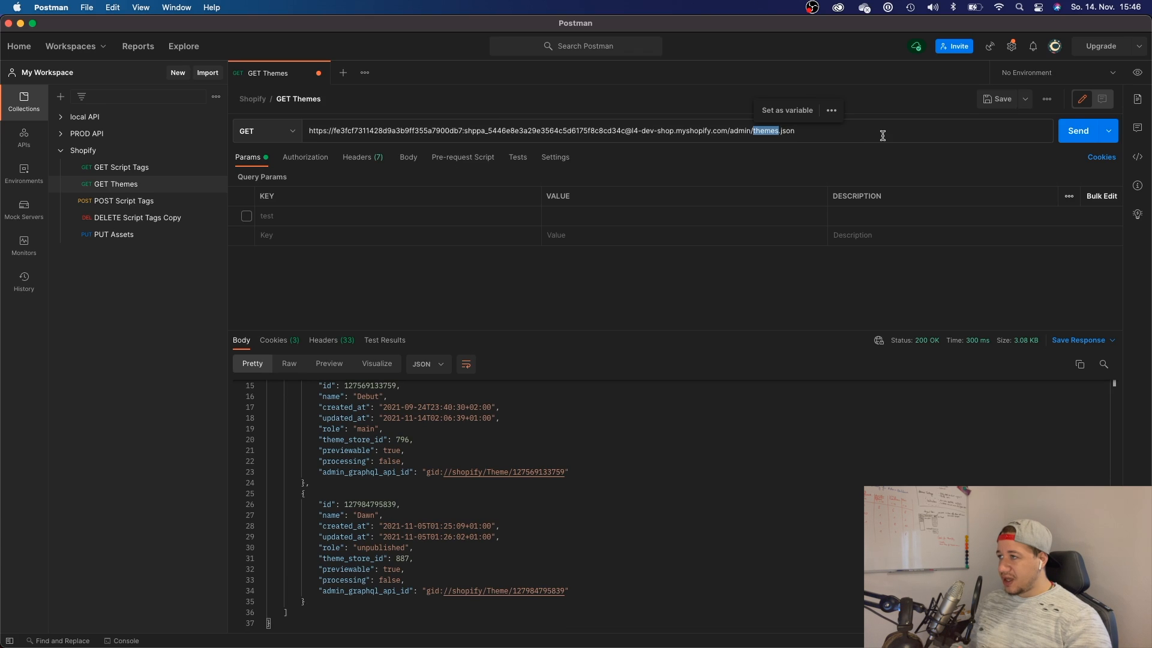